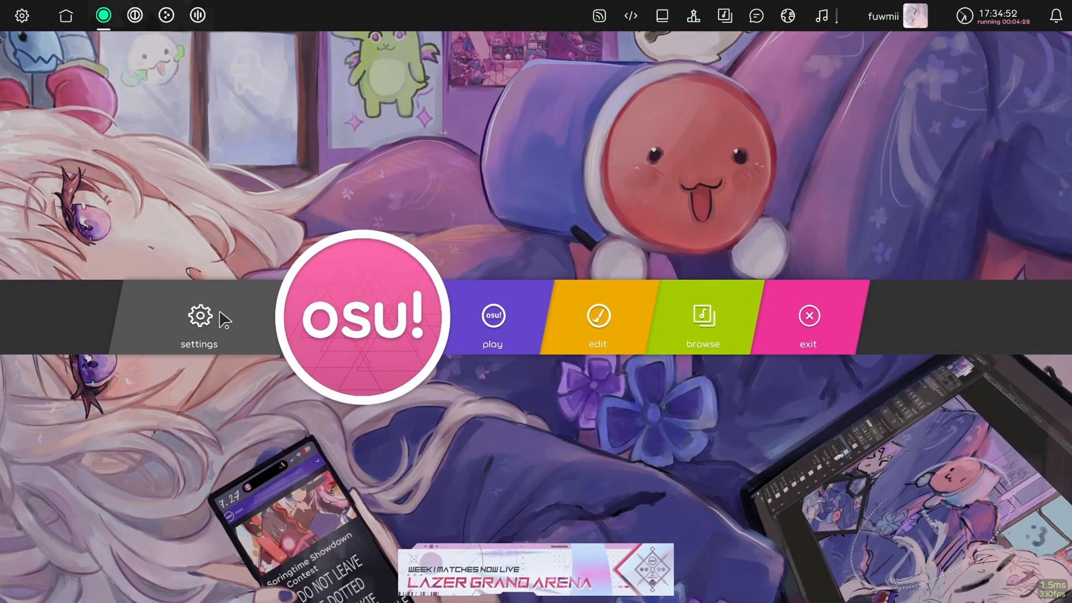
# Bring up the settings panel over the main menu, closing and reopening it once.
pyautogui.click(200, 316)
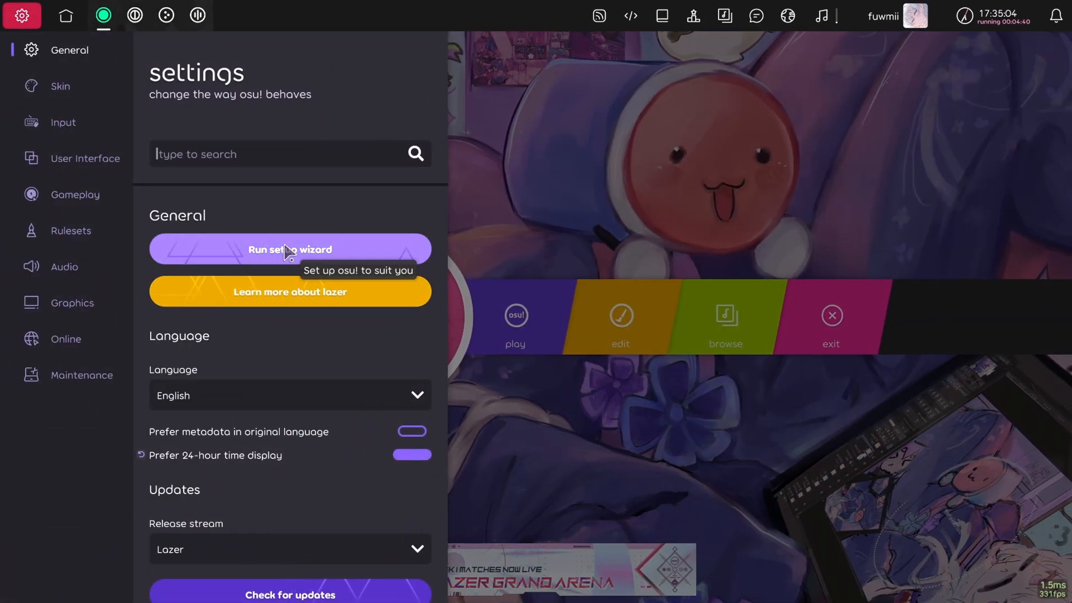
pyautogui.click(21, 15)
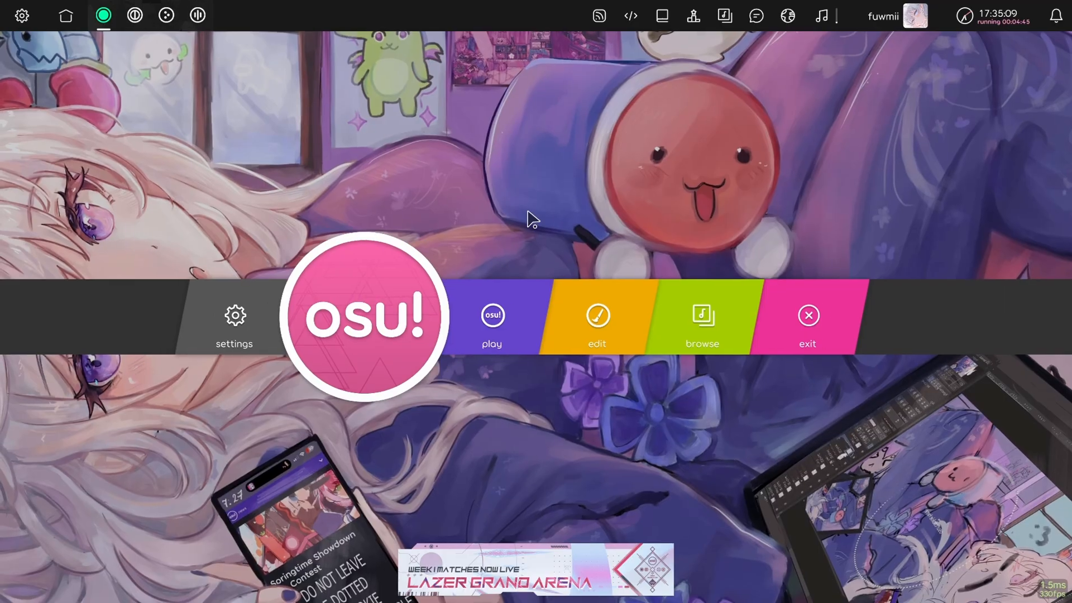
pyautogui.click(235, 314)
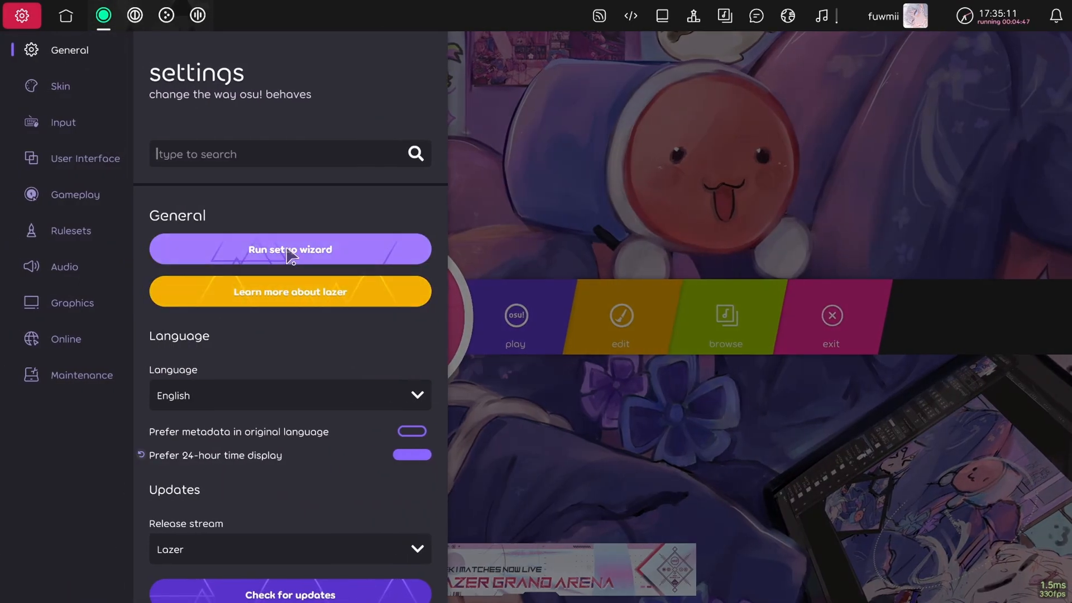
# Run the first-run setup wizard and import content from the previous osu! install, then exit it.
pyautogui.click(289, 249)
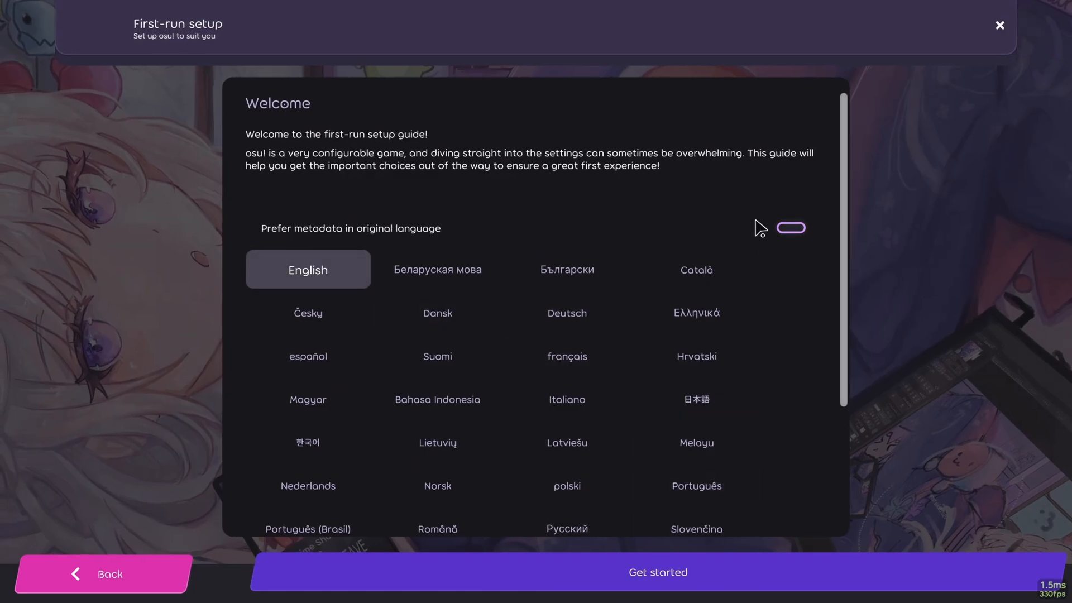
pyautogui.click(659, 572)
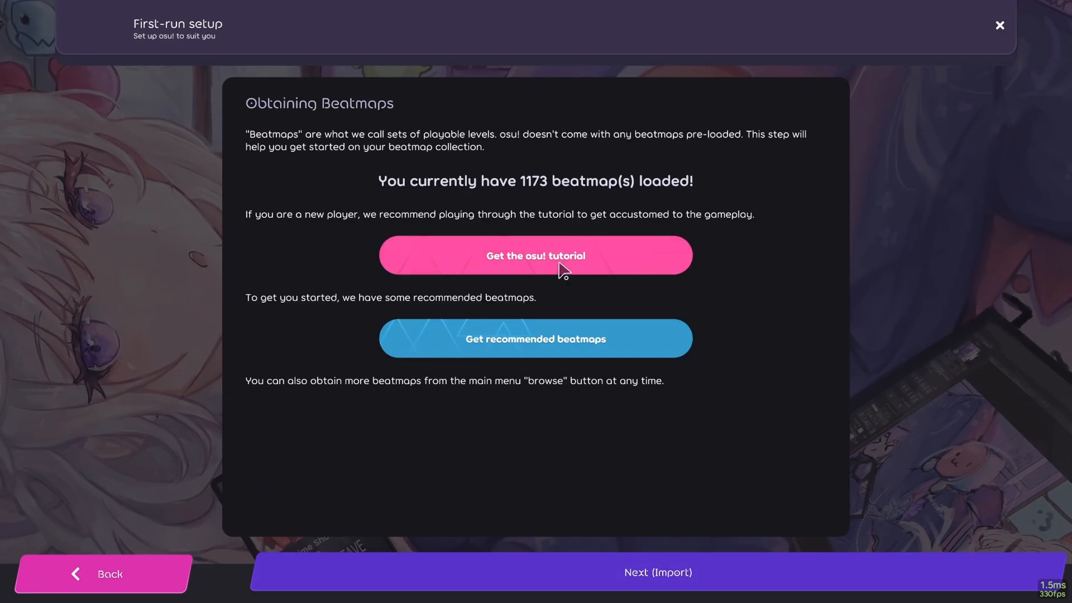
pyautogui.moveTo(589, 505)
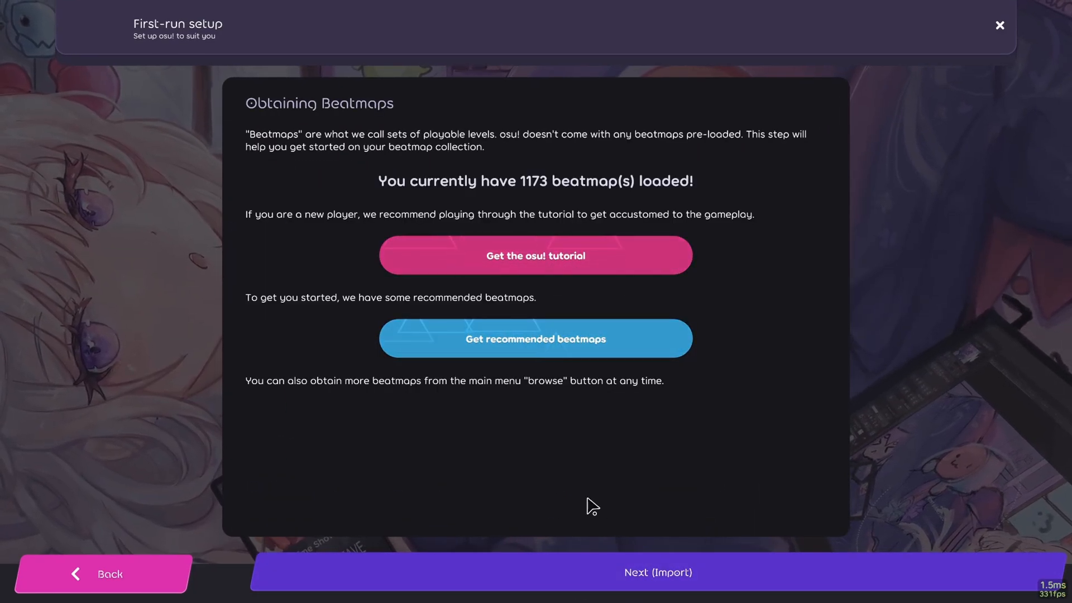
pyautogui.click(658, 572)
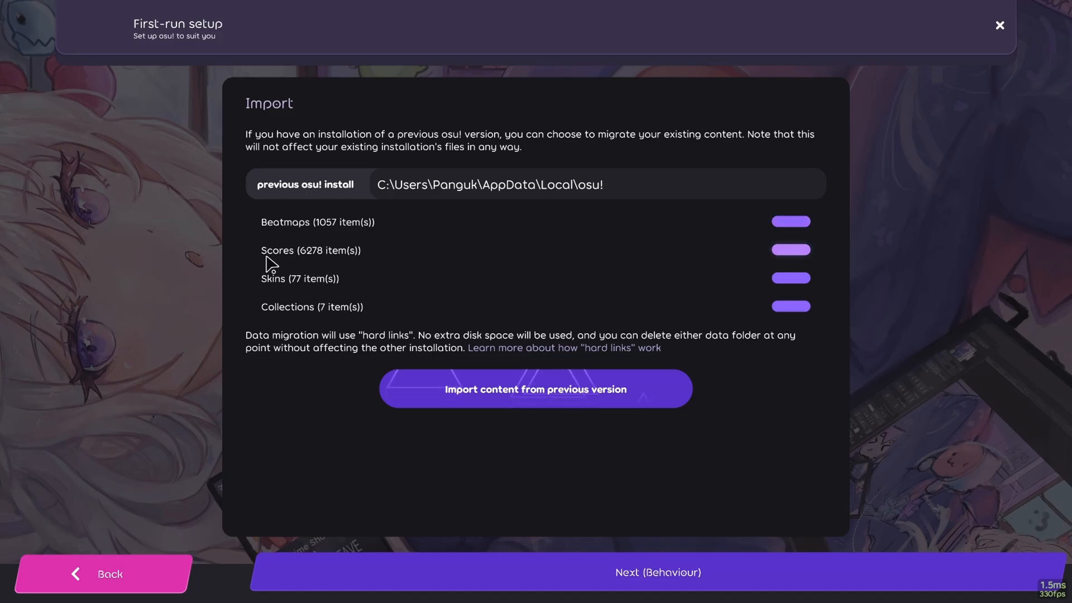
pyautogui.moveTo(554, 225)
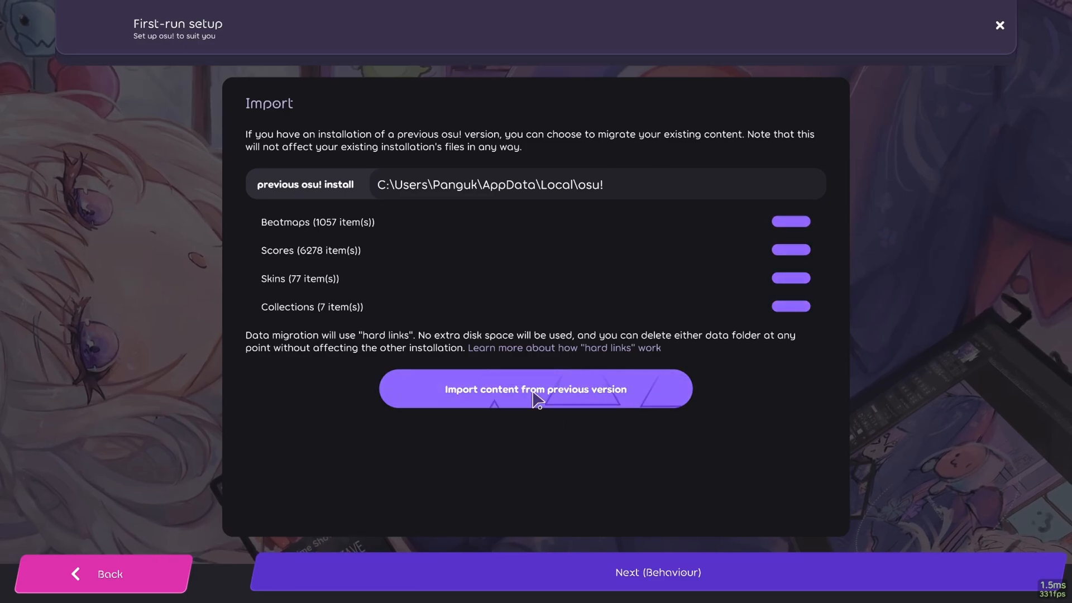
pyautogui.click(536, 389)
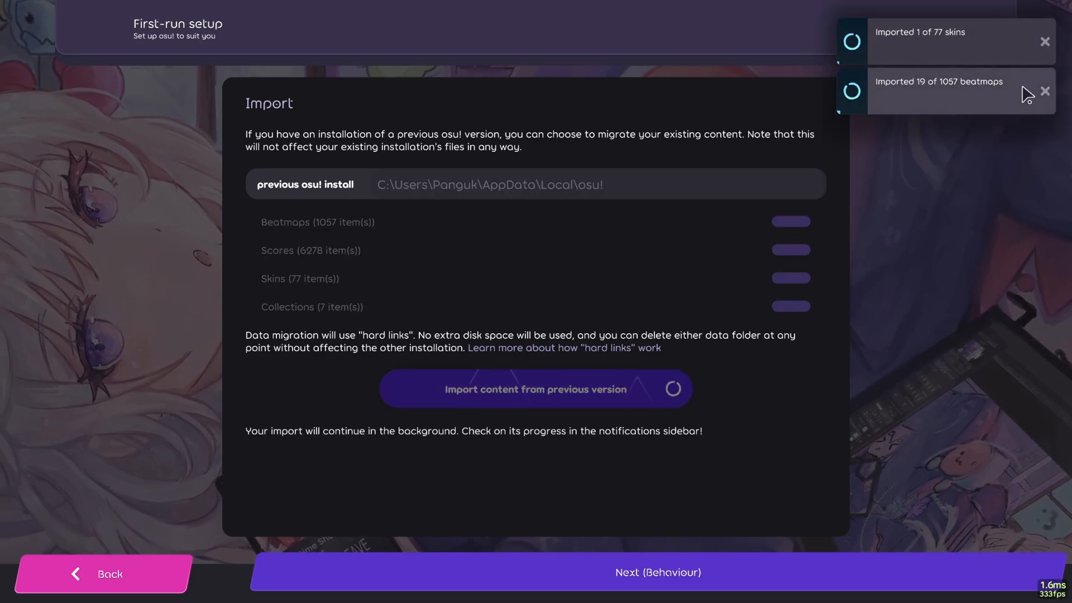
pyautogui.click(658, 572)
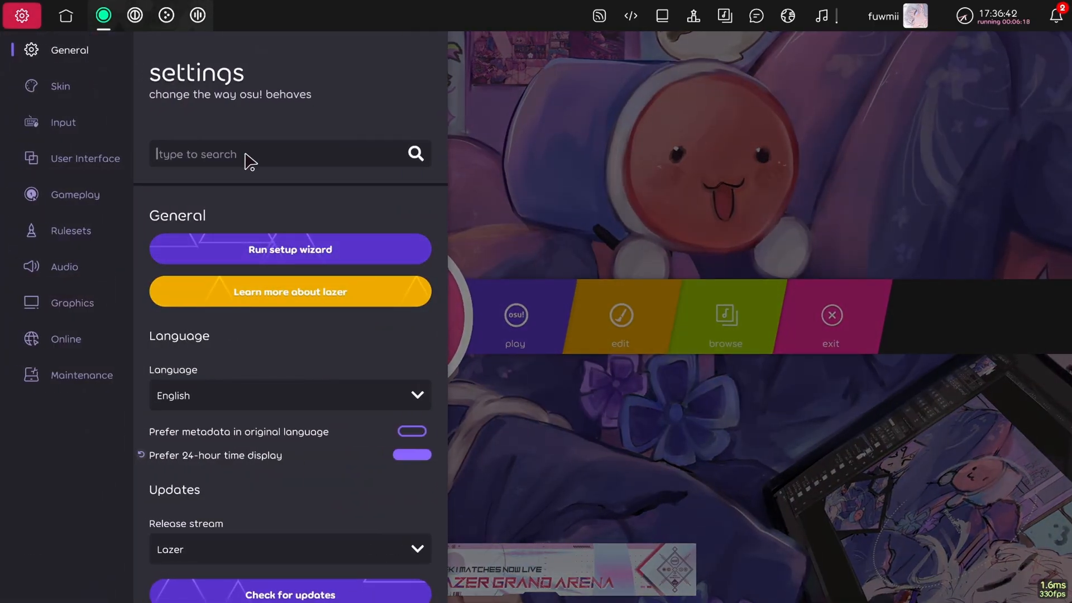
# In Input settings under Mouse, toggle High precision mouse and leave it enabled.
pyautogui.scroll(-3)
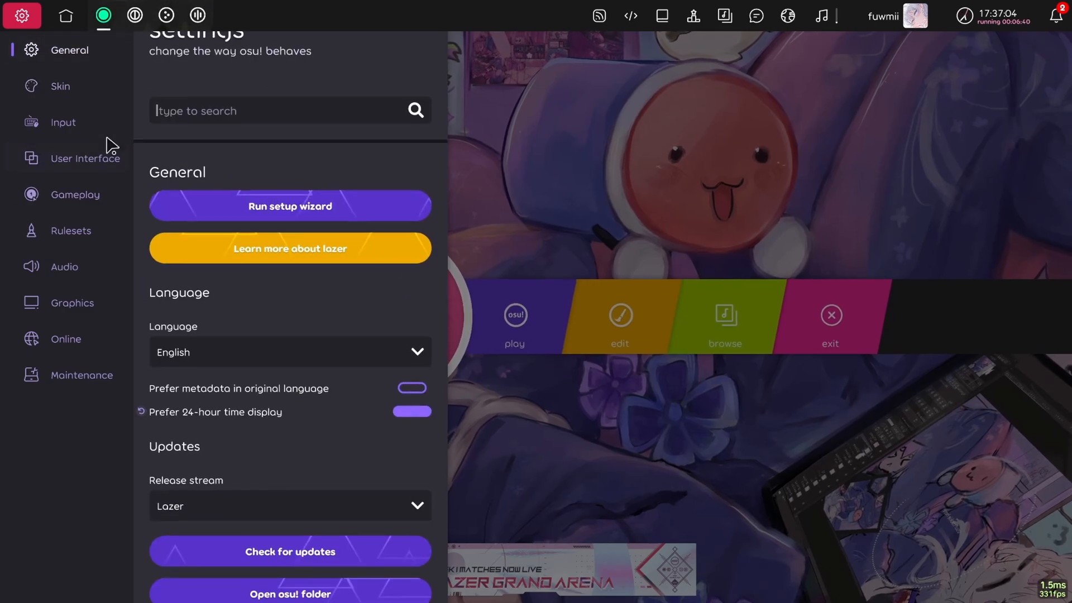
pyautogui.click(63, 123)
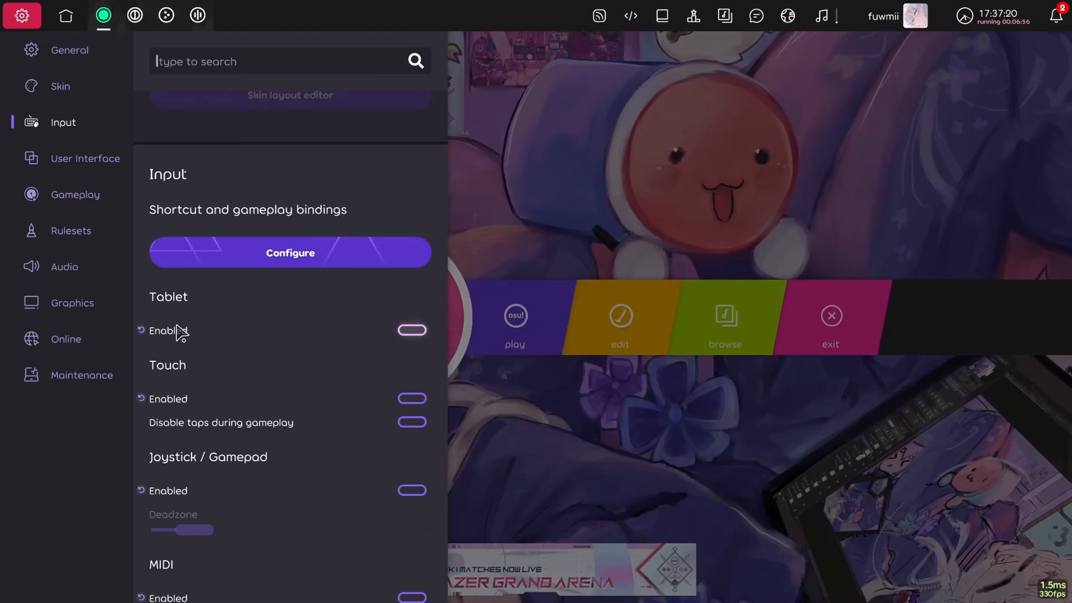
pyautogui.scroll(-3)
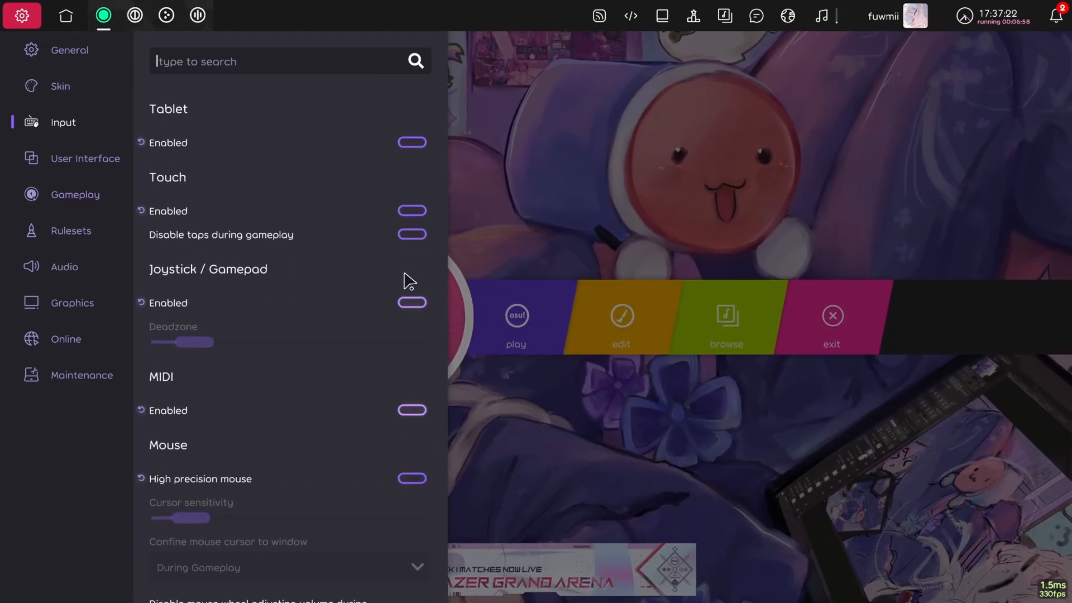
pyautogui.scroll(-3)
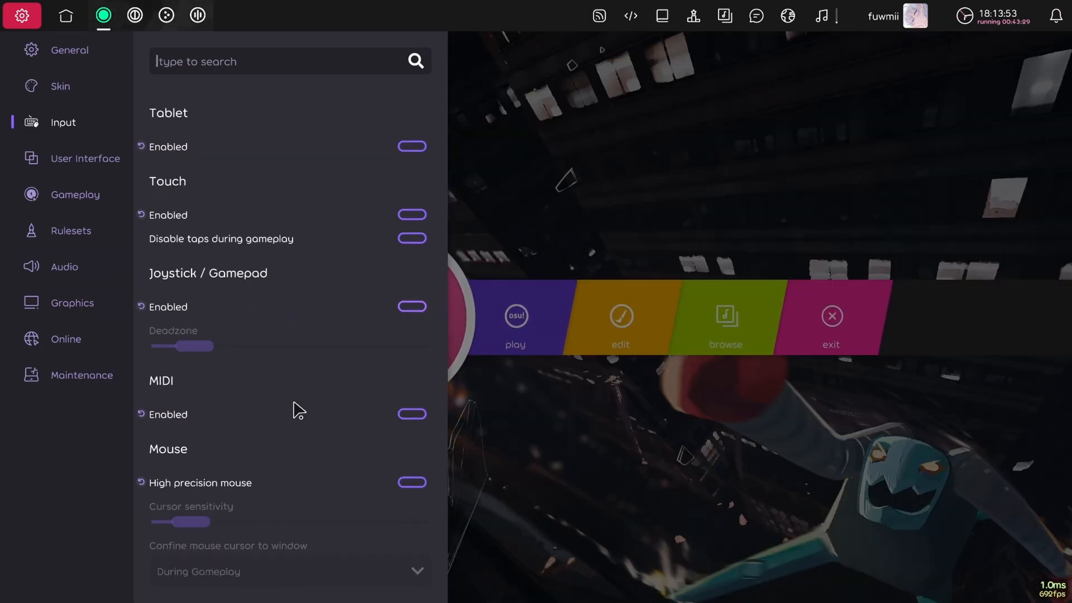
pyautogui.scroll(-3)
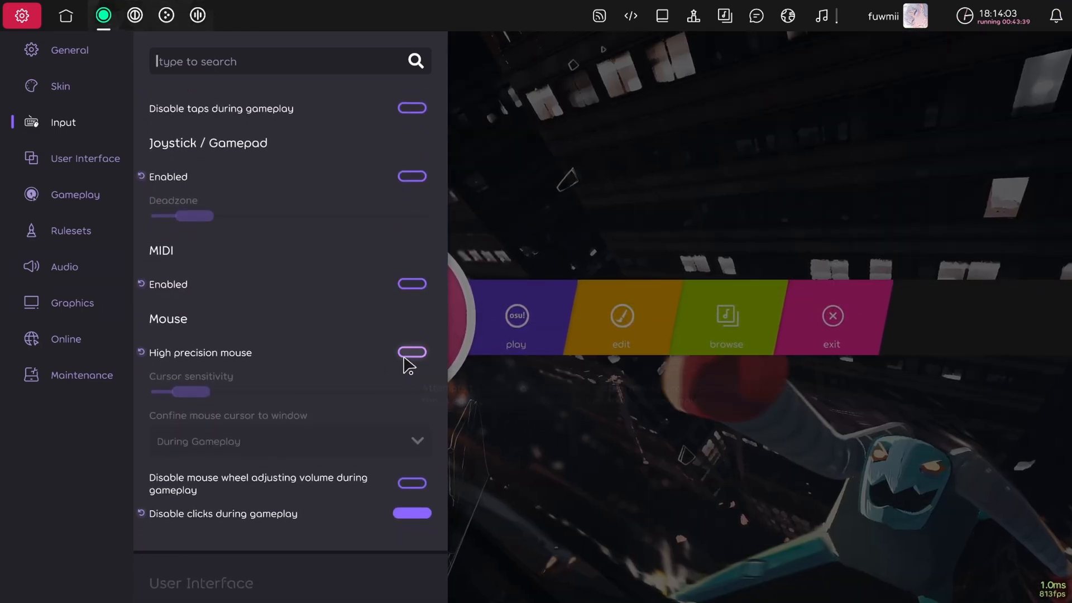
pyautogui.click(411, 351)
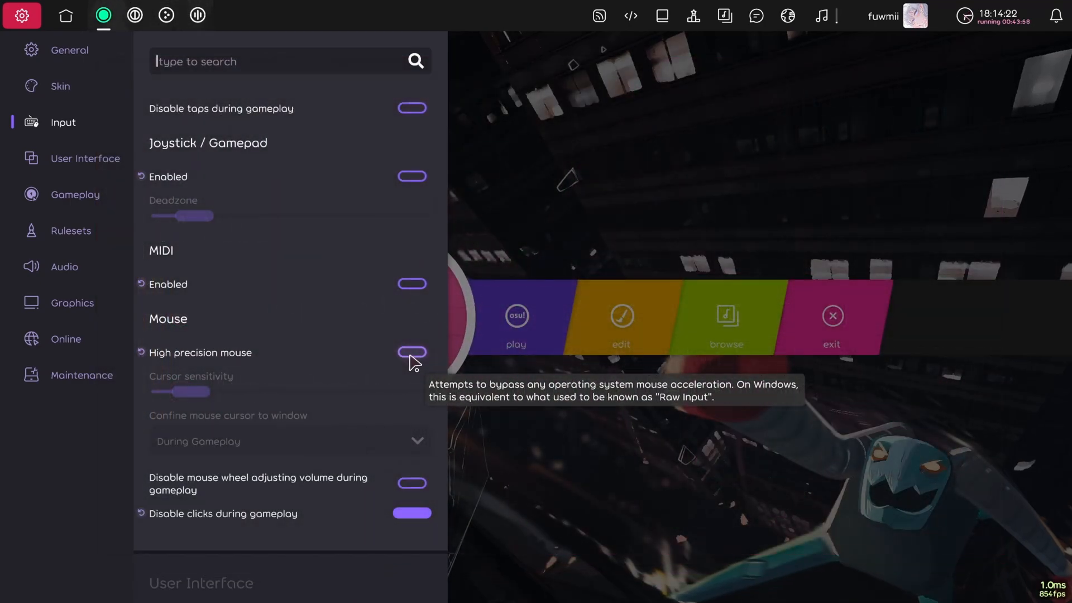
pyautogui.click(410, 353)
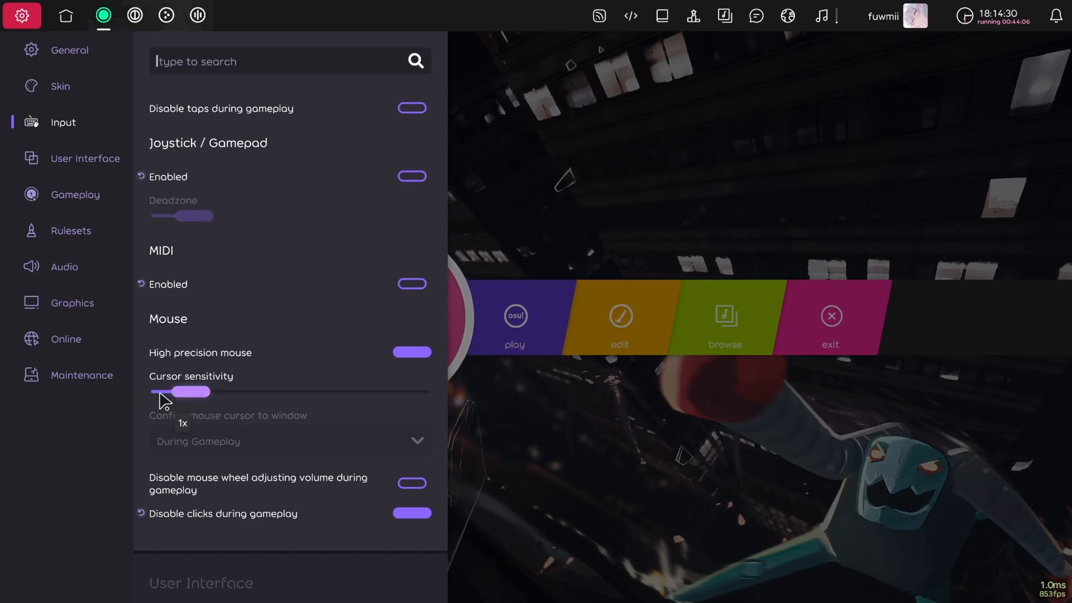
pyautogui.moveTo(409, 362)
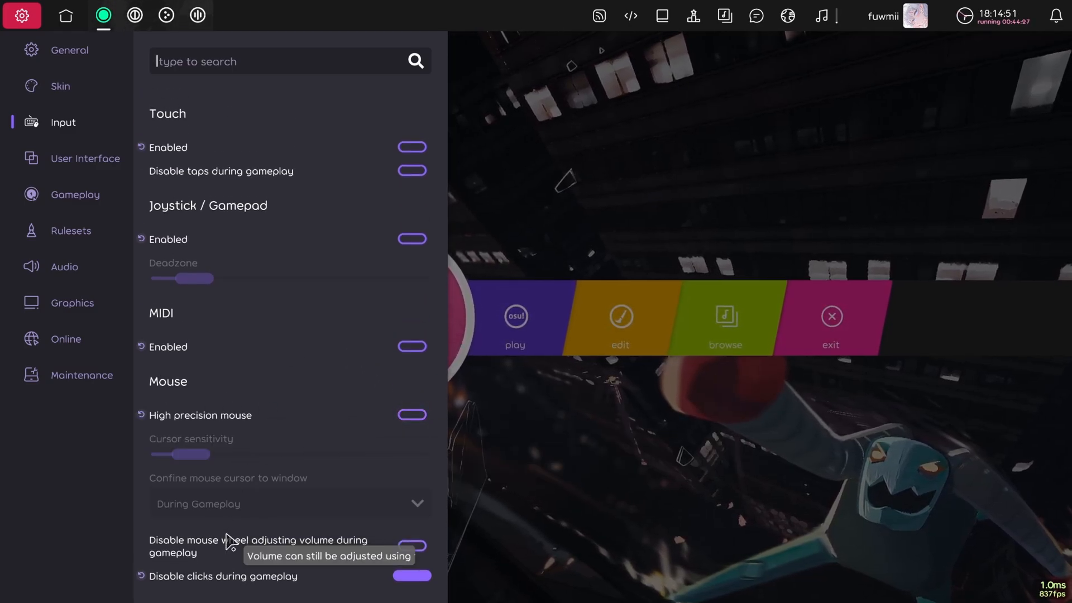
# Review the Gameplay HUD toggles, including Always show key overlay.
pyautogui.click(75, 195)
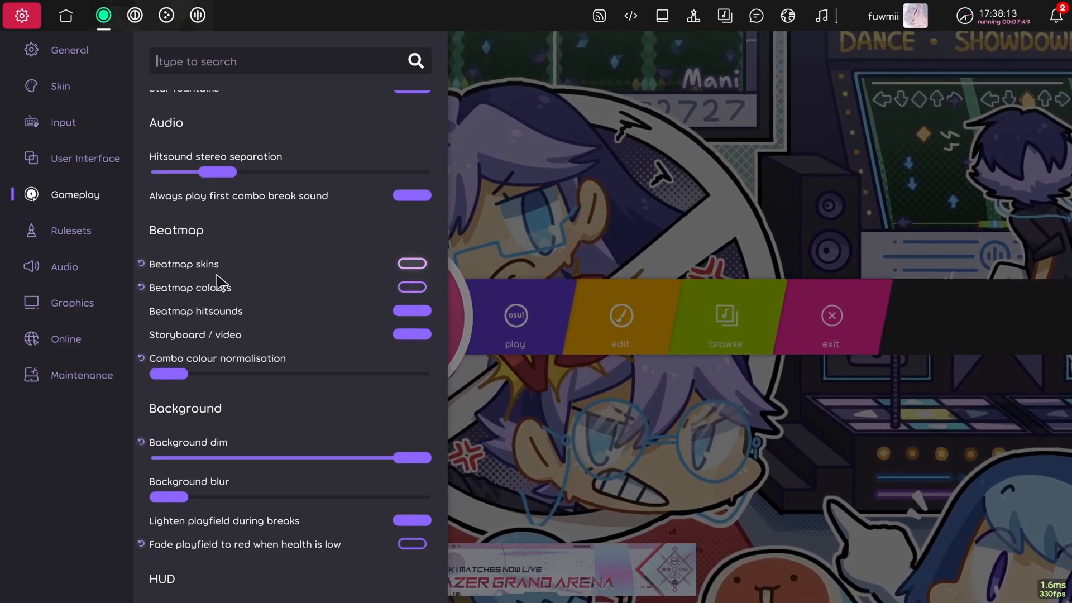
pyautogui.scroll(-3)
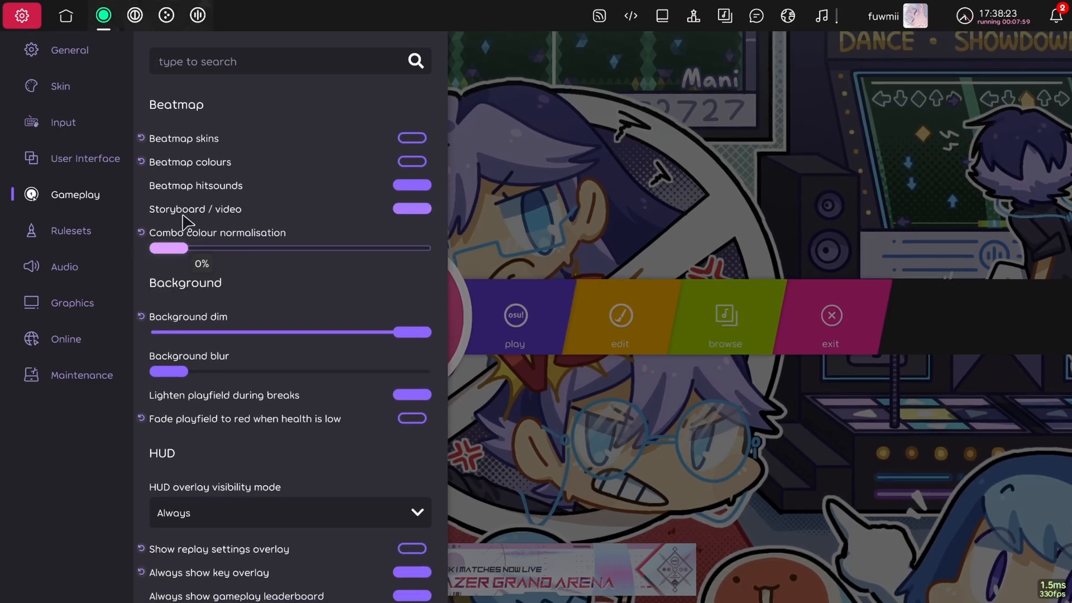
pyautogui.moveTo(229, 259)
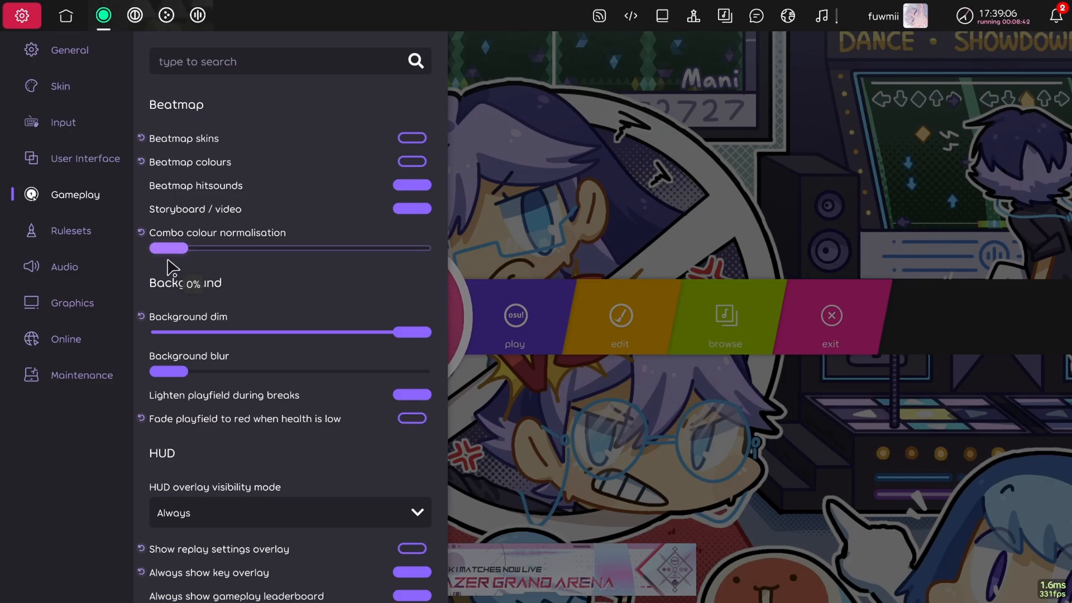
pyautogui.scroll(-3)
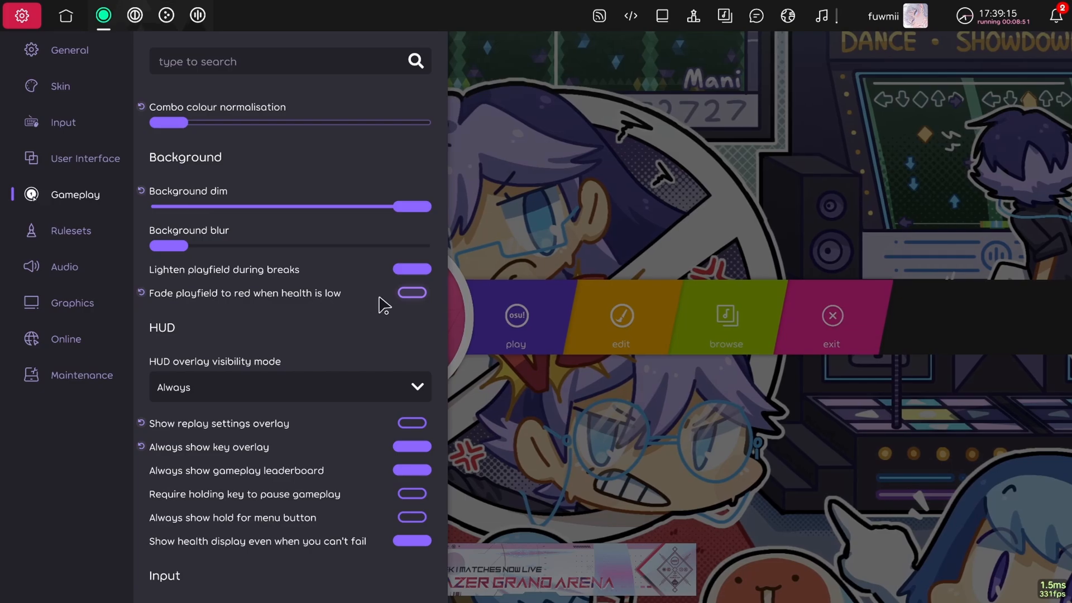
pyautogui.scroll(-3)
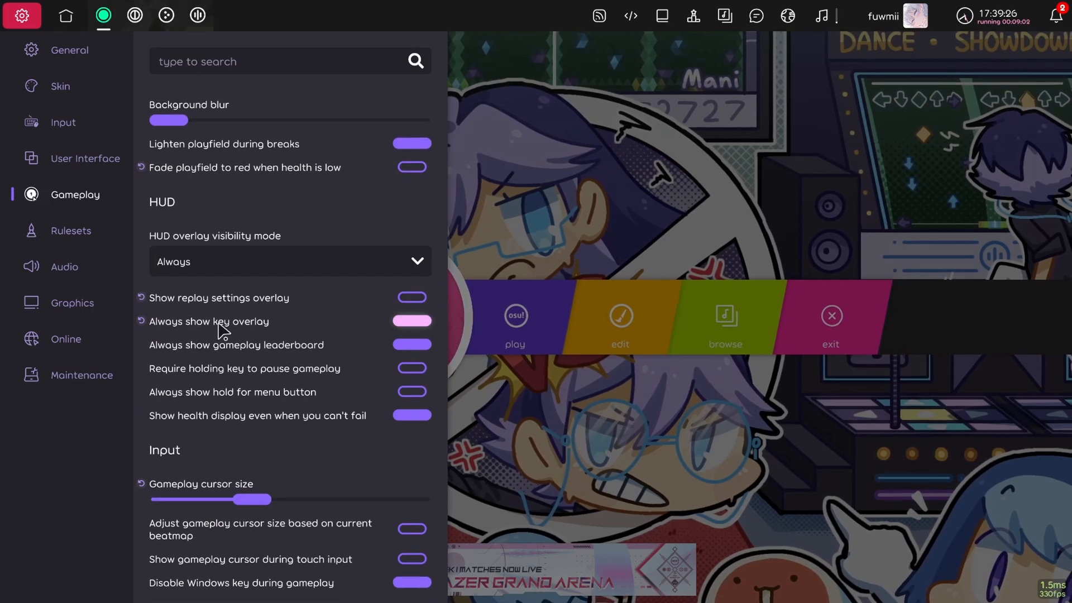
pyautogui.click(72, 230)
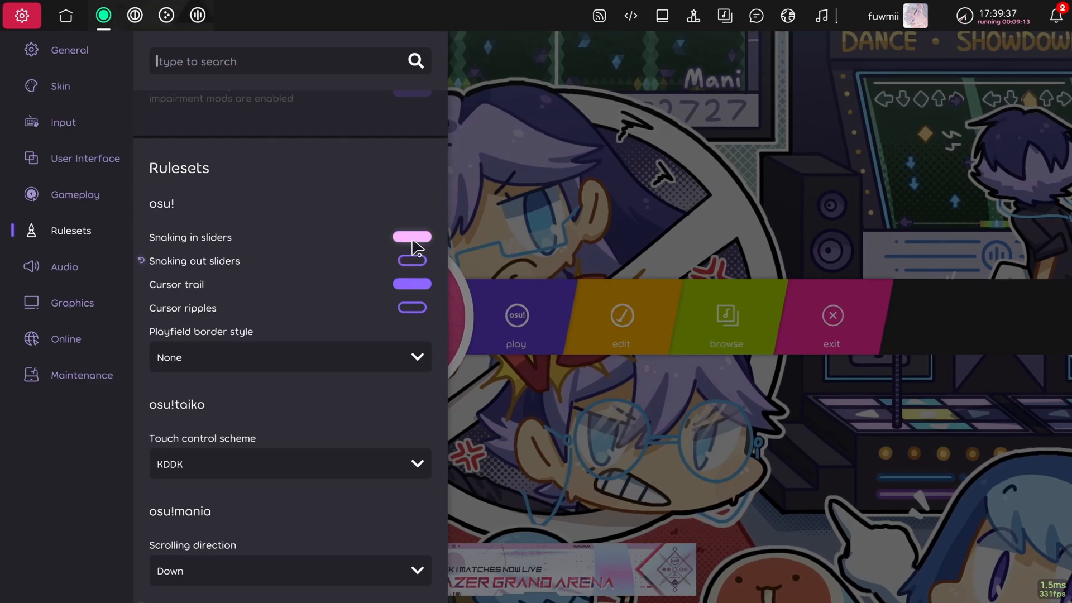
# Enable Snaking out sliders for the osu! ruleset.
pyautogui.click(411, 237)
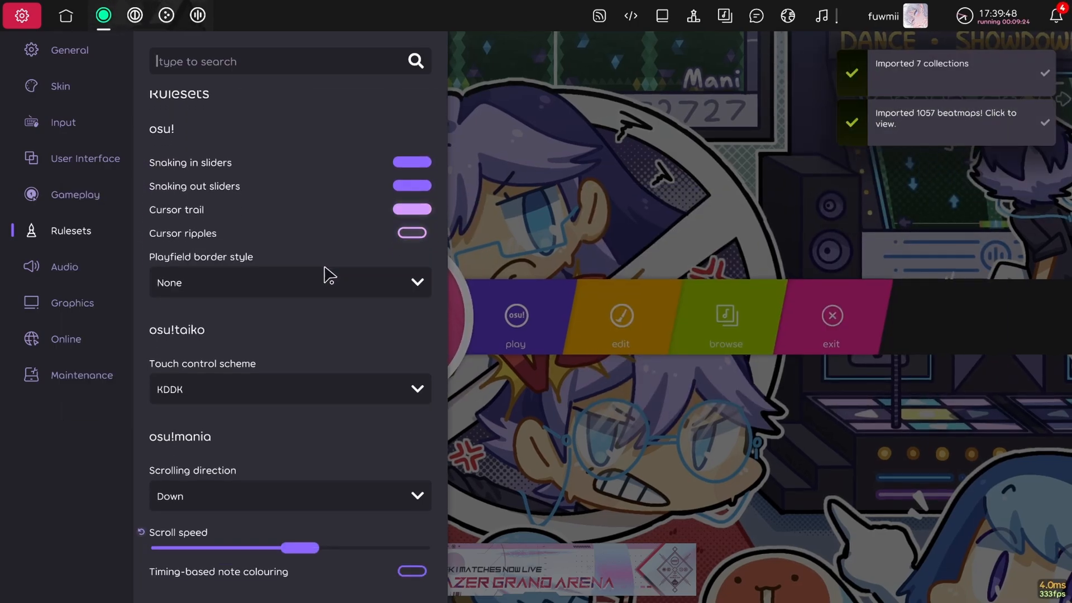
pyautogui.click(71, 303)
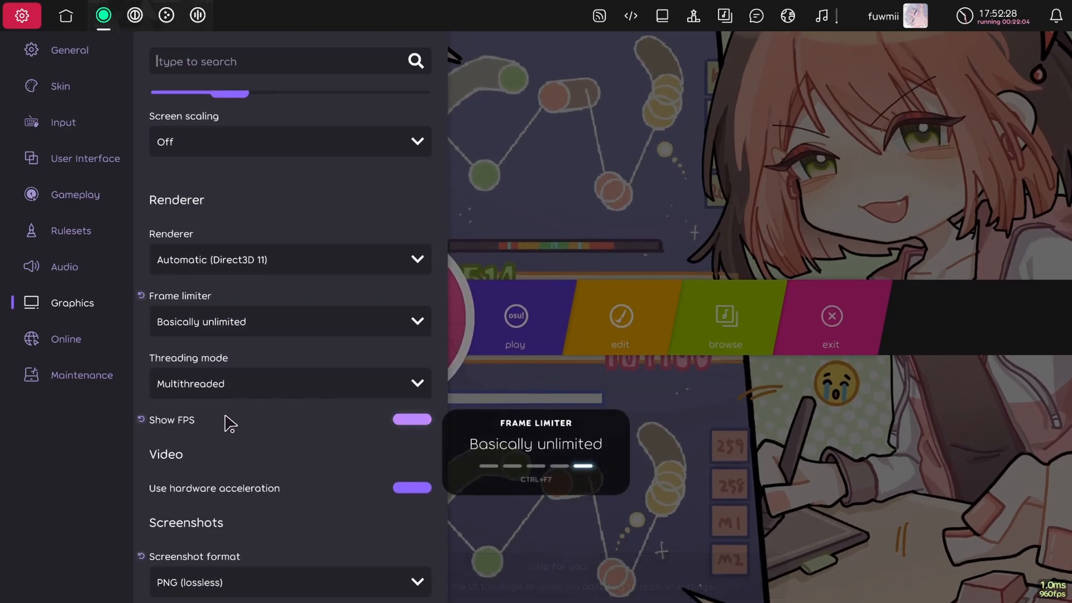
# Set the Renderer frame limiter to 2x refresh rate.
pyautogui.click(289, 322)
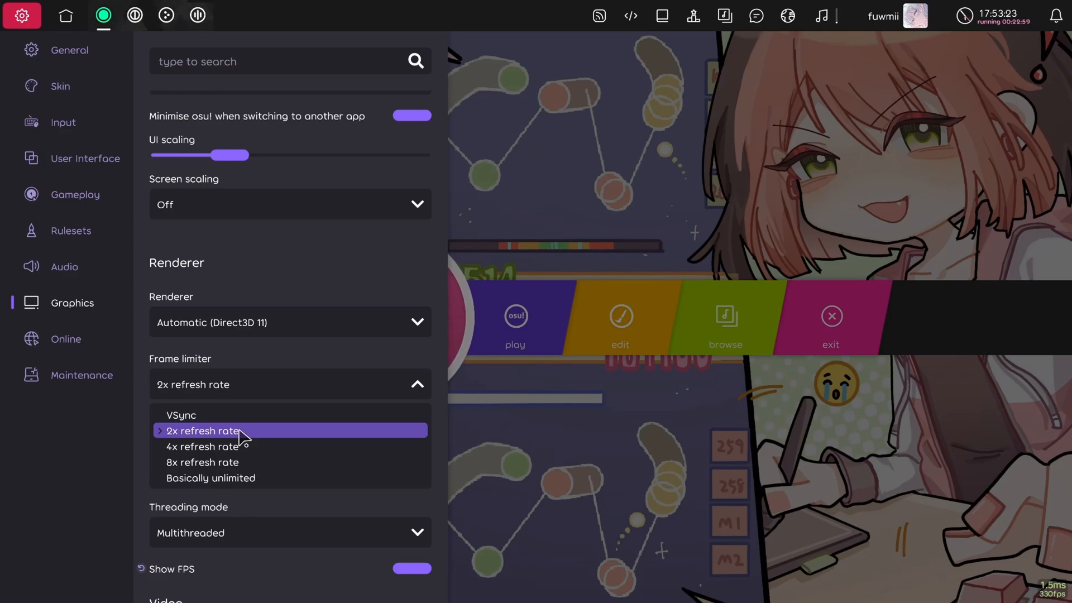
pyautogui.click(85, 158)
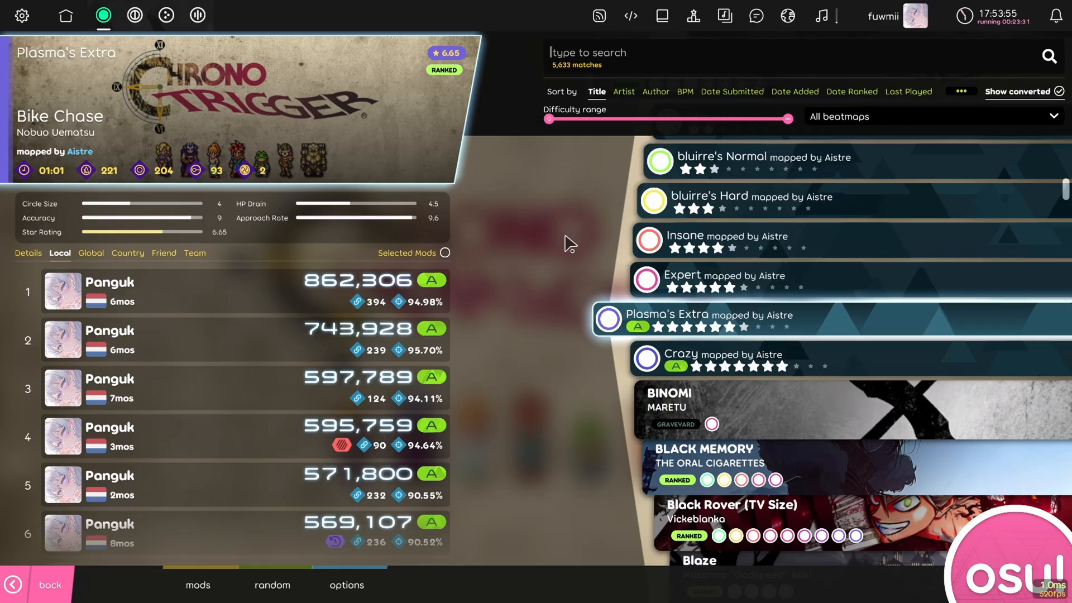
pyautogui.moveTo(544, 312)
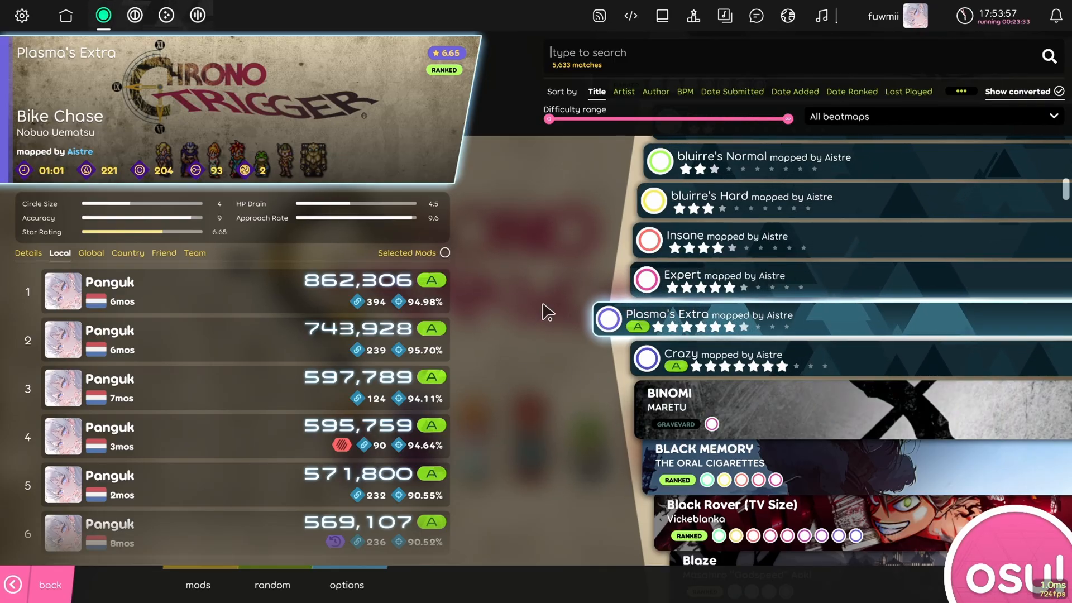
# Show the Online settings with Automatically download missing beatmaps turned on.
pyautogui.click(26, 15)
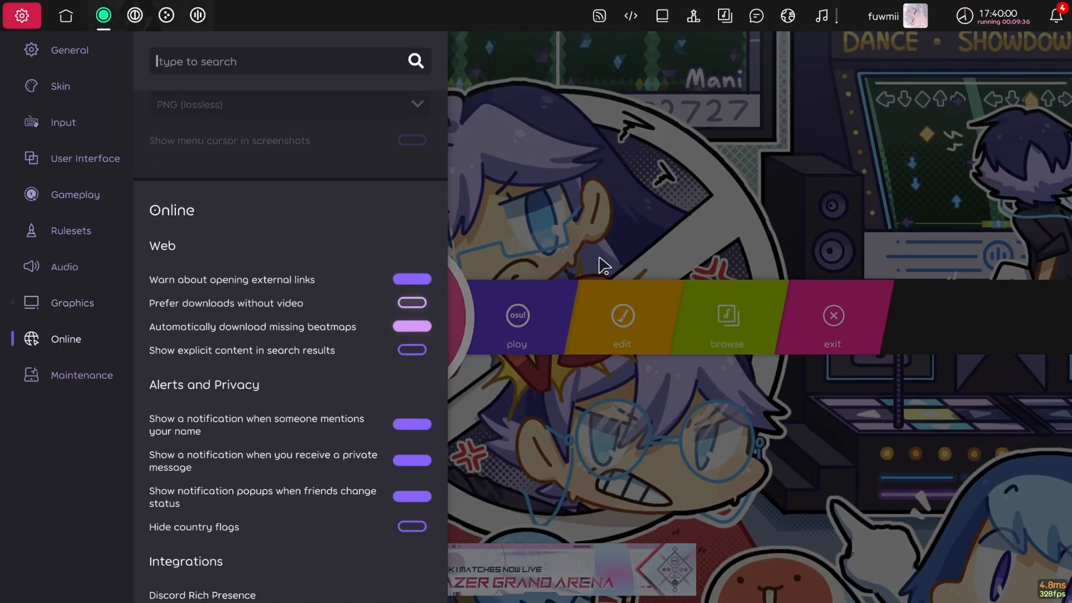
# View the notifications listing the finished beatmap, collection and skin imports.
pyautogui.click(1055, 15)
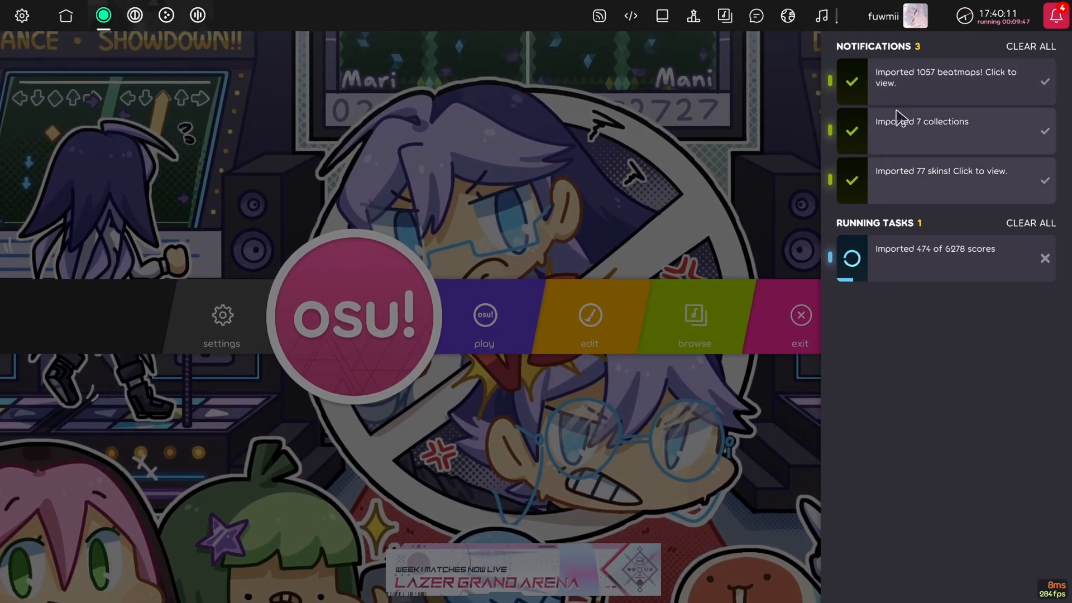
pyautogui.moveTo(941, 277)
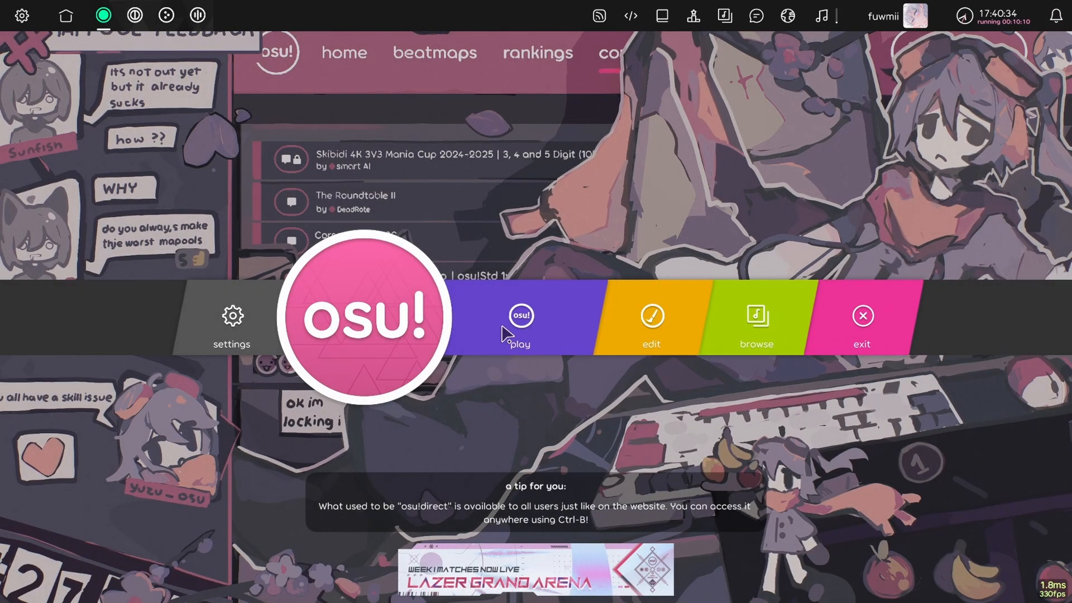
# Enter song select and play Bike Chase [Plasma's Extra] through to its results screen.
pyautogui.click(520, 316)
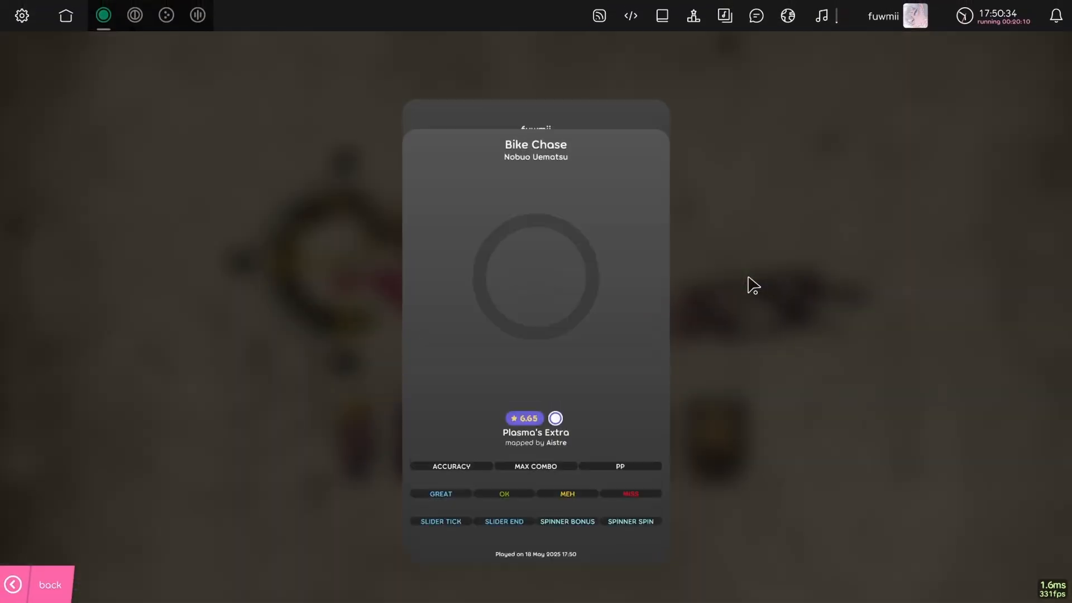
# Return to song select and open the Audio settings showing the suggested -5 ms offset.
pyautogui.click(17, 585)
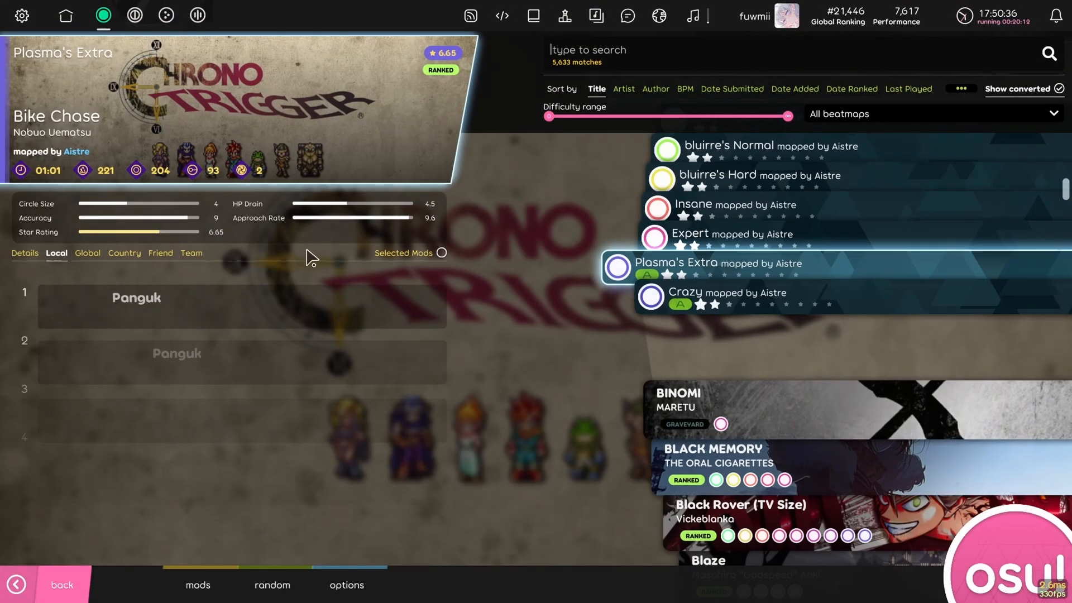
pyautogui.click(25, 14)
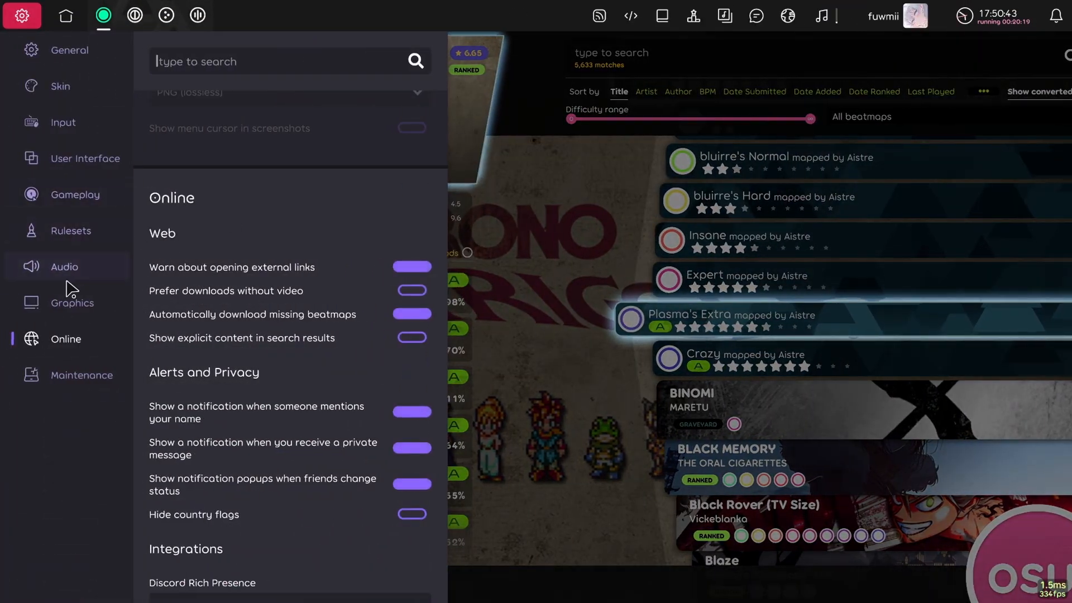
pyautogui.click(64, 267)
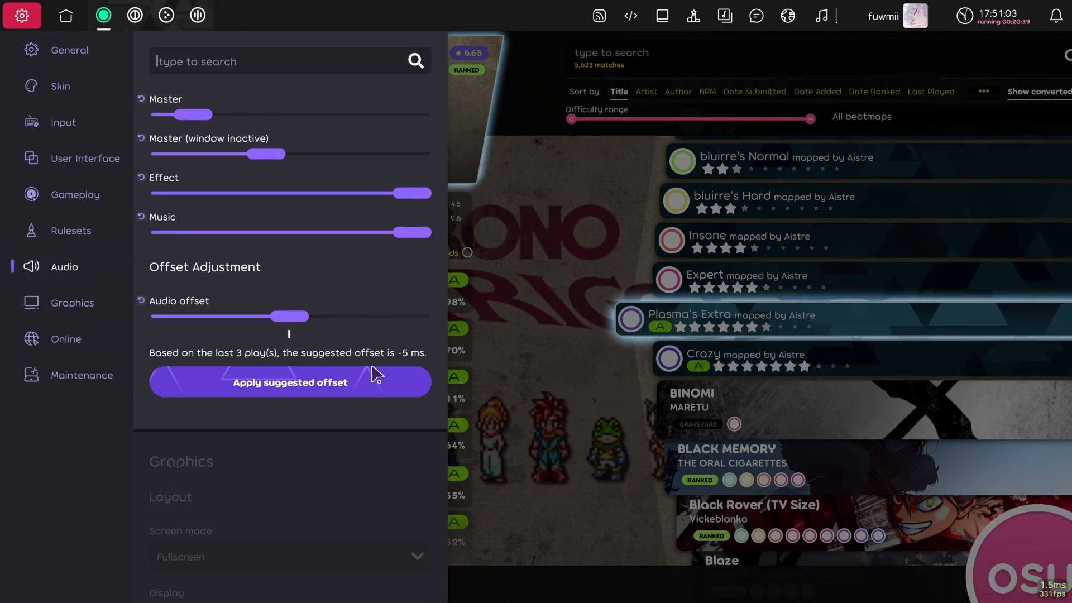
pyautogui.moveTo(420, 375)
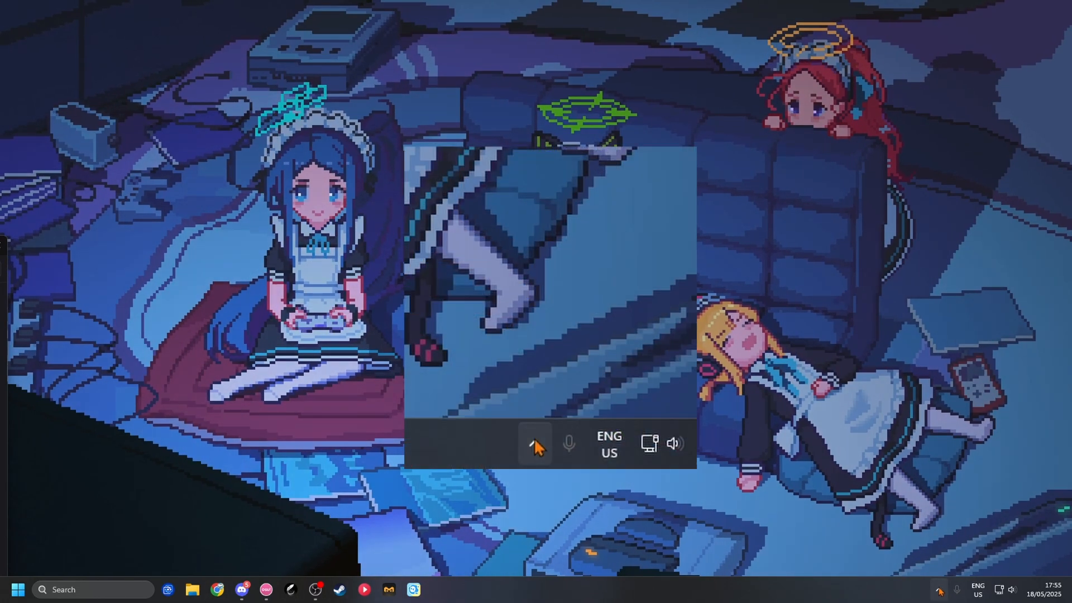
# Quit Discord from its system tray icon menu, then begin typing 'sta'.
pyautogui.click(535, 444)
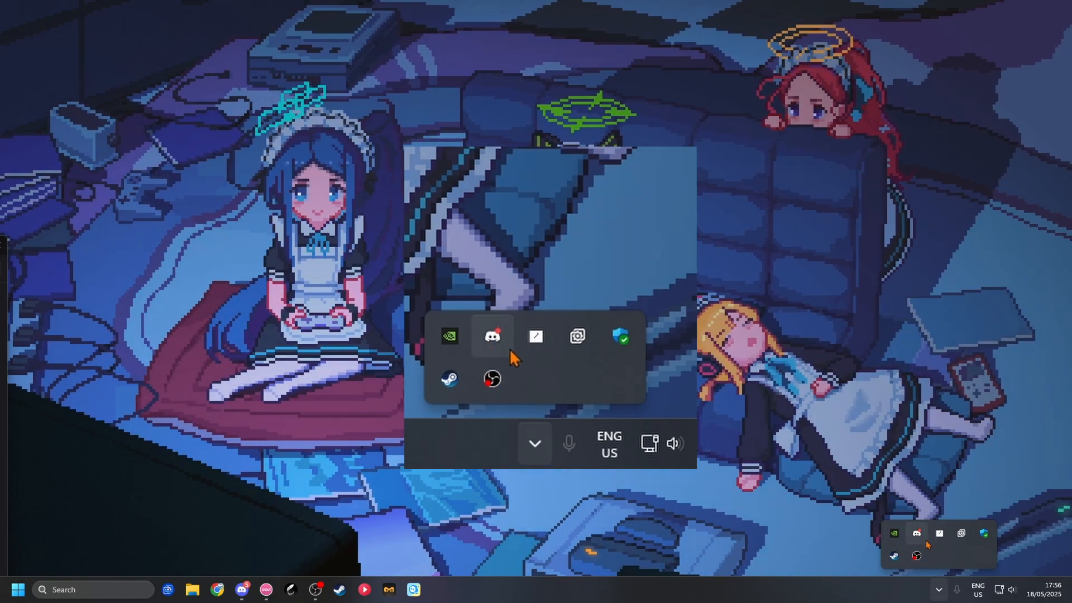
pyautogui.rightClick(492, 337)
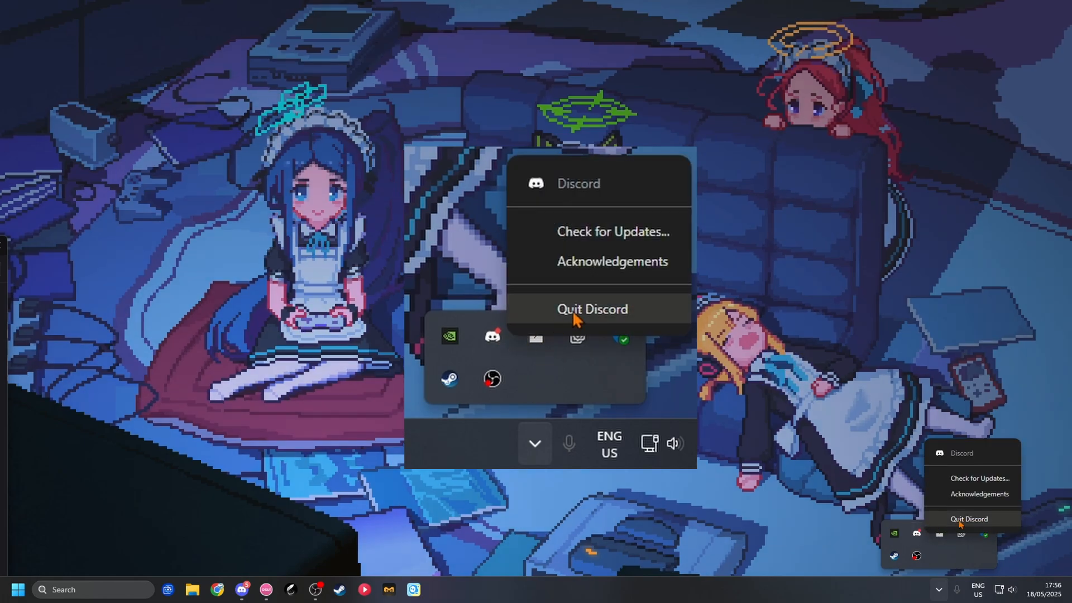
pyautogui.click(593, 308)
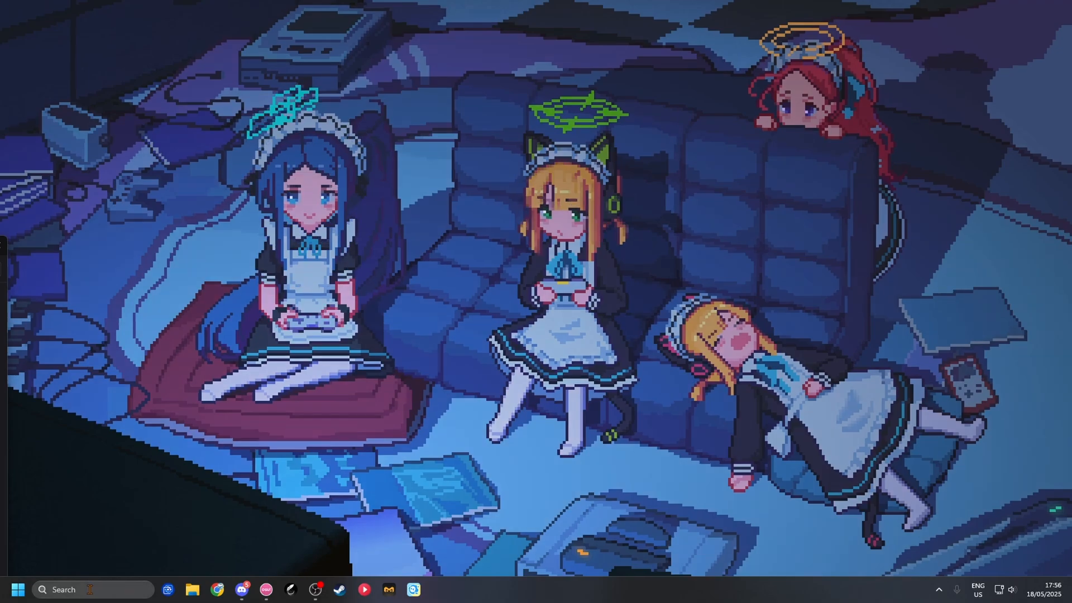
pyautogui.write('sta')
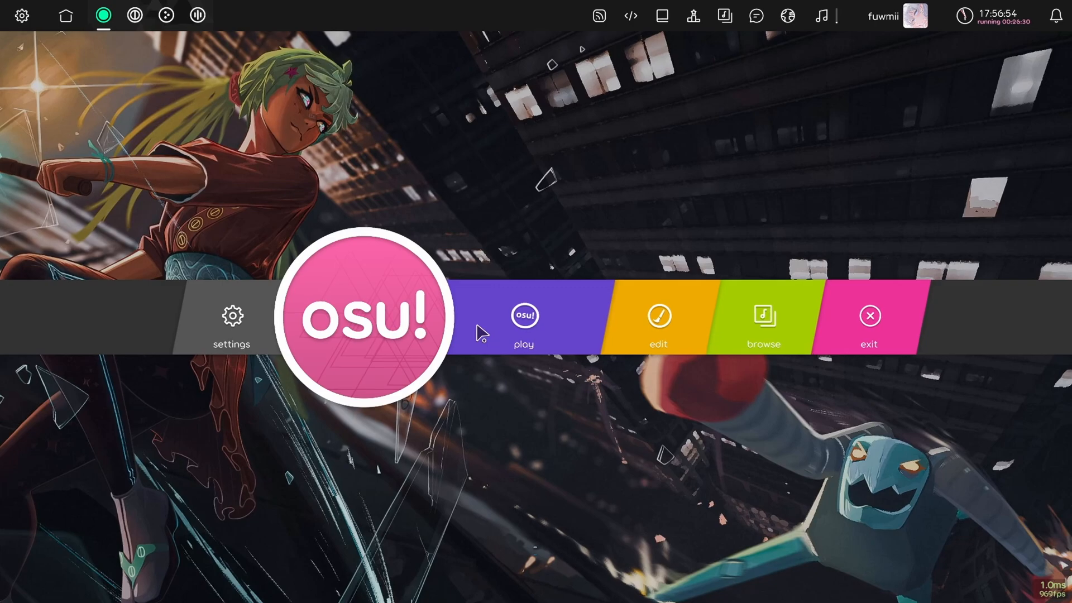
pyautogui.moveTo(822, 17)
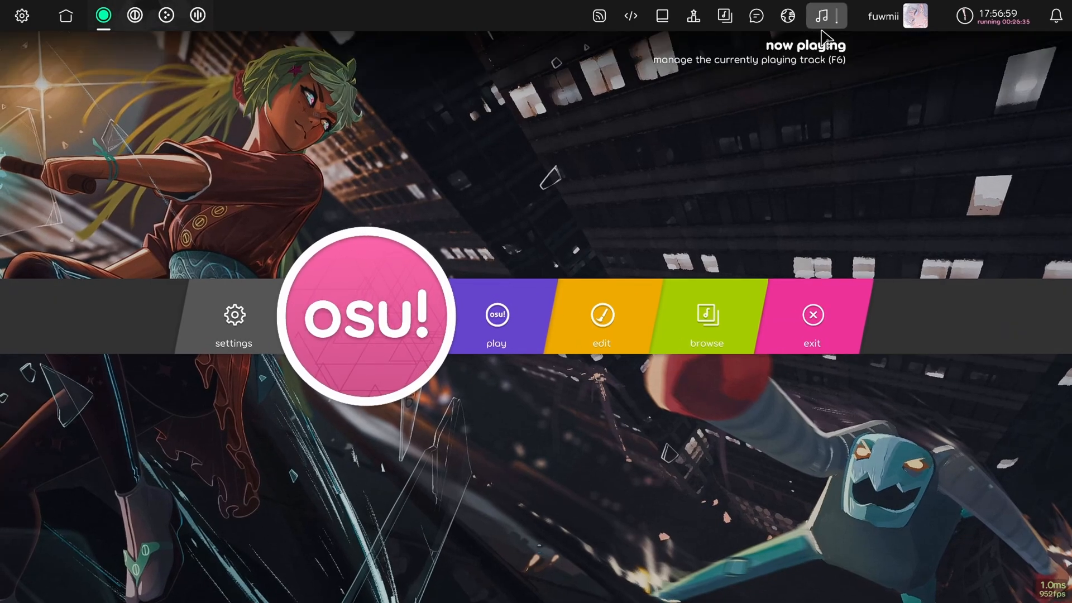